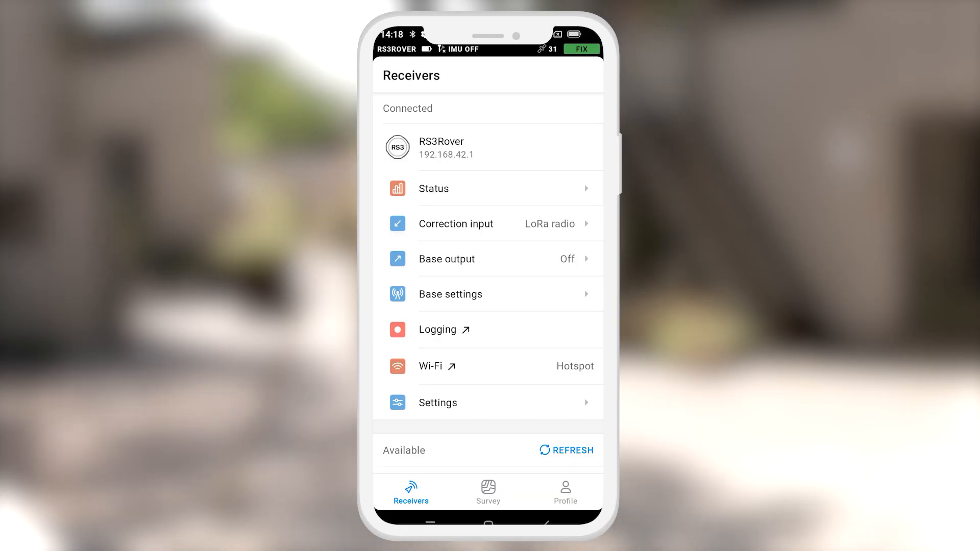
Step: Switch on the RS3Rover's IMU tilt compensation from its IMU page, starting initialization
click(438, 403)
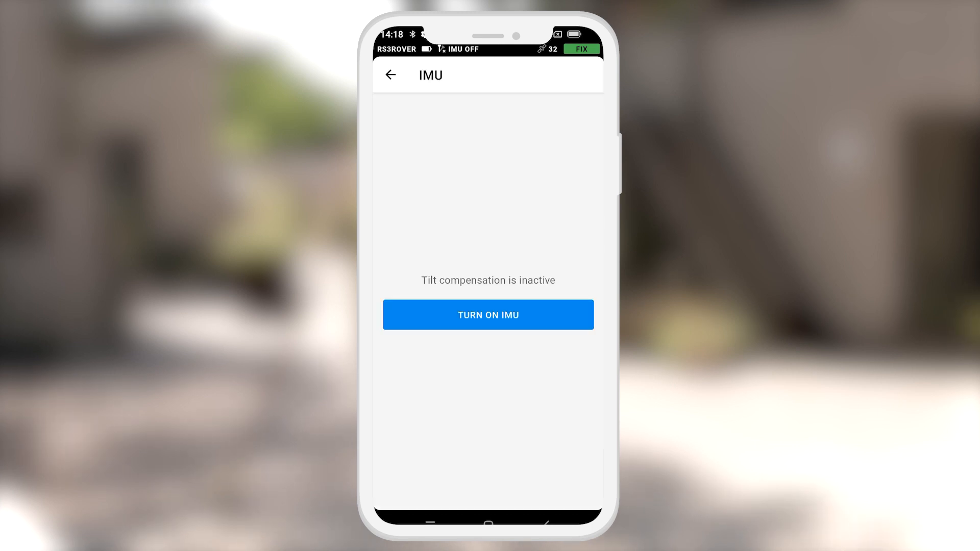
click(487, 315)
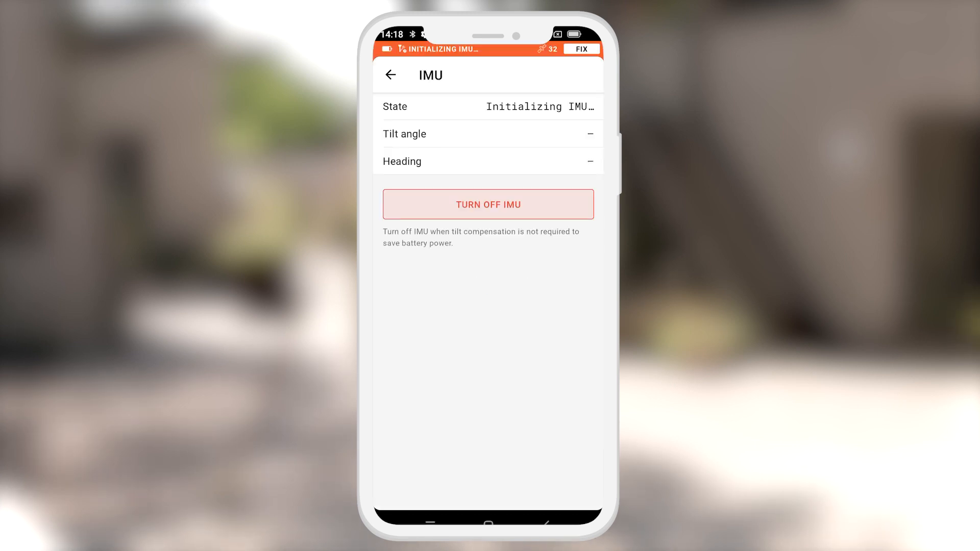